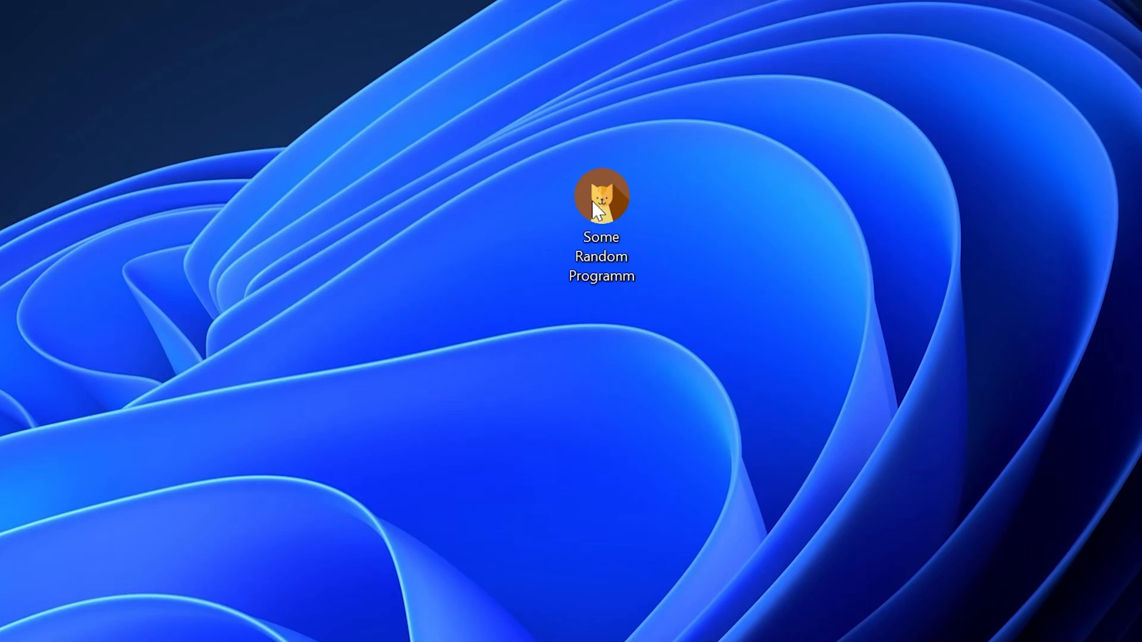
Step: Launch Some Random Programm from its desktop icon
double_click(601, 196)
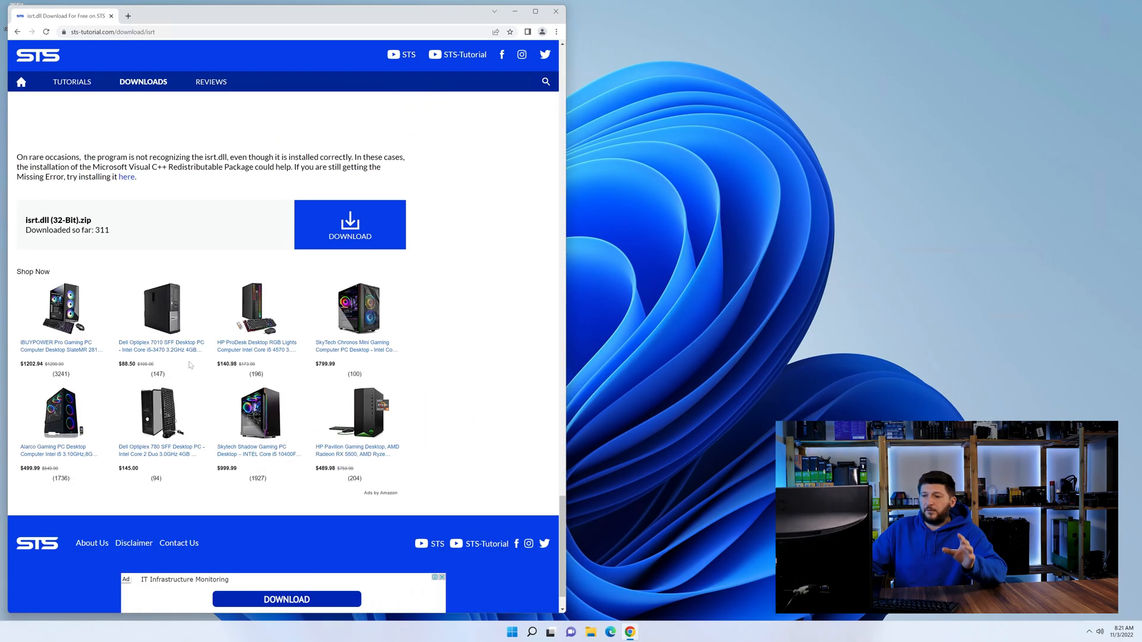
Step: Download the isrt.dll (32-Bit) zip from the STS-Tutorial page
left_click(350, 224)
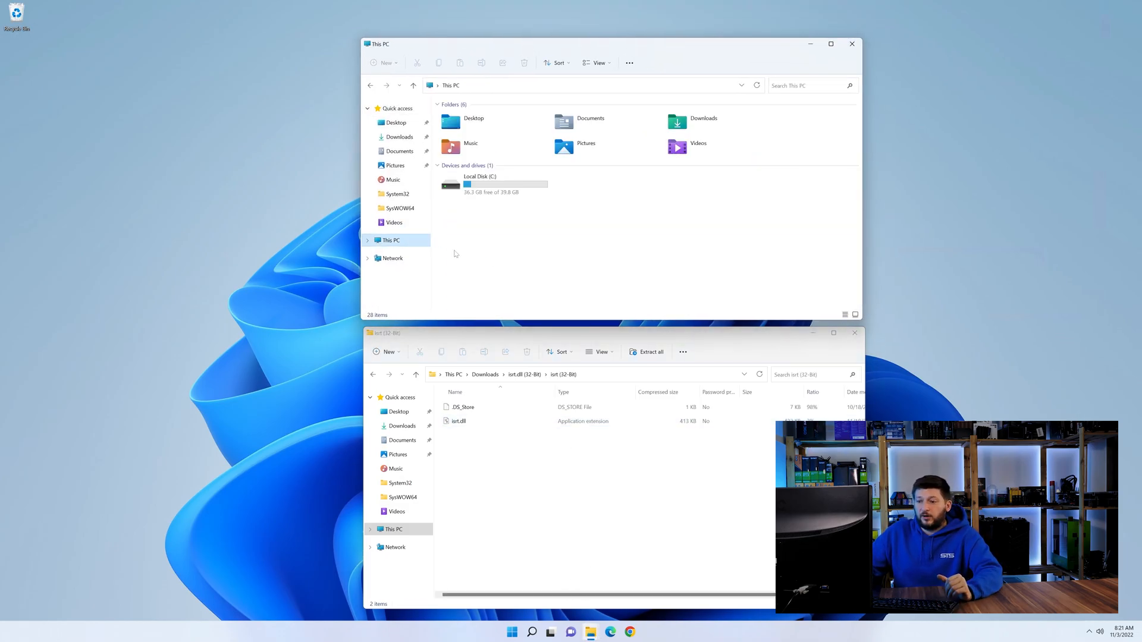
Step: Browse Local Disk (C:) > Windows to place isrt.dll in System32 and SysWOW64, then close that window
double_click(450, 183)
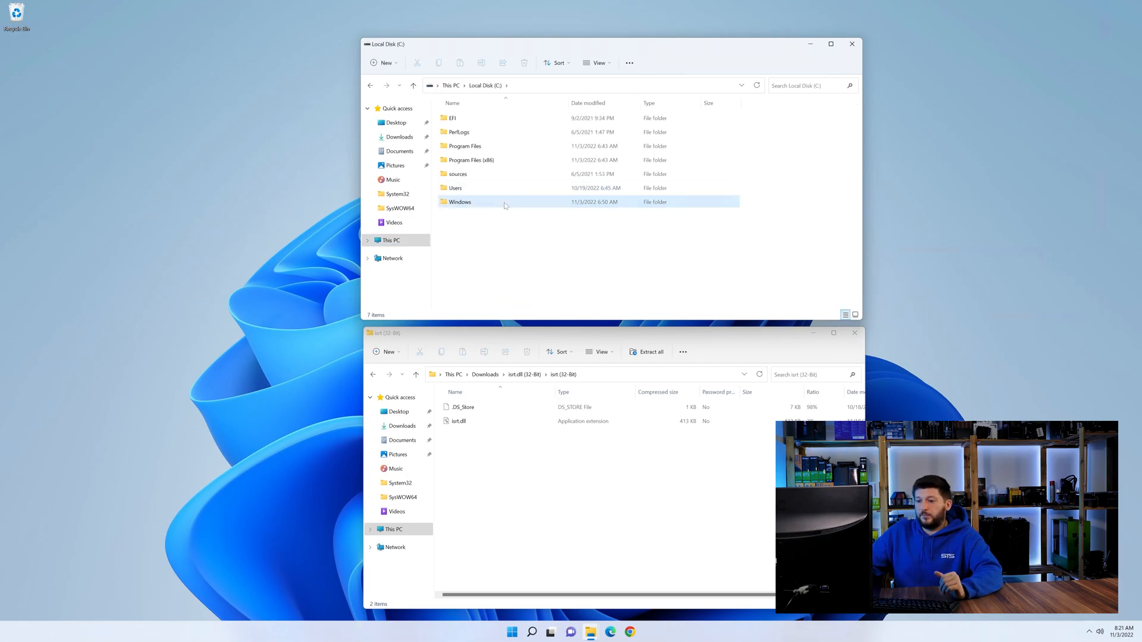
double_click(460, 202)
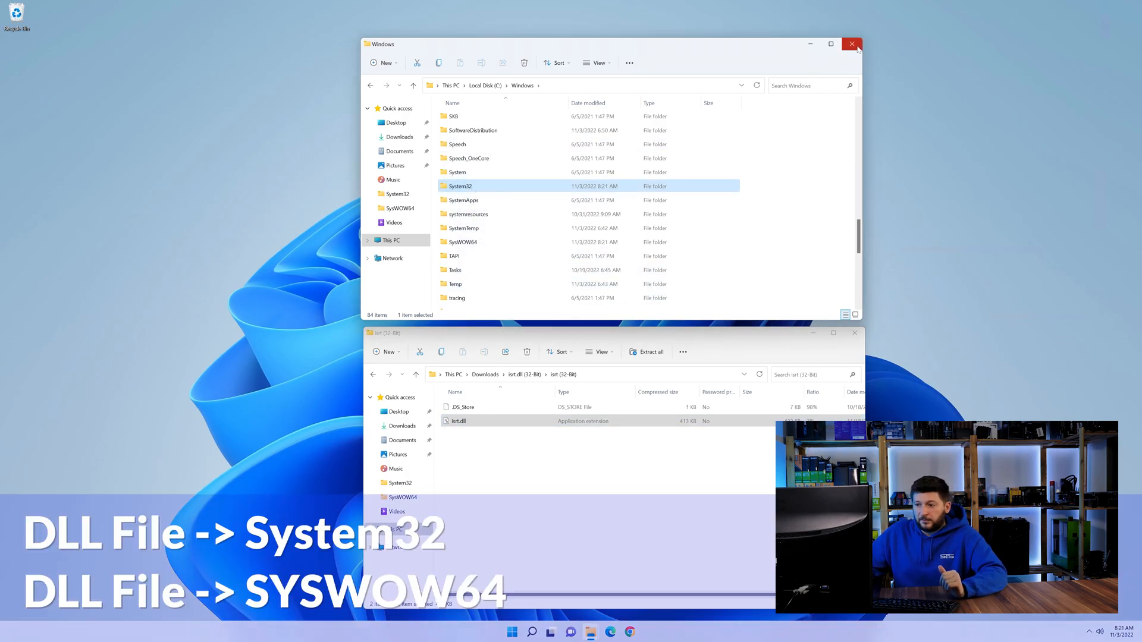
left_click(851, 44)
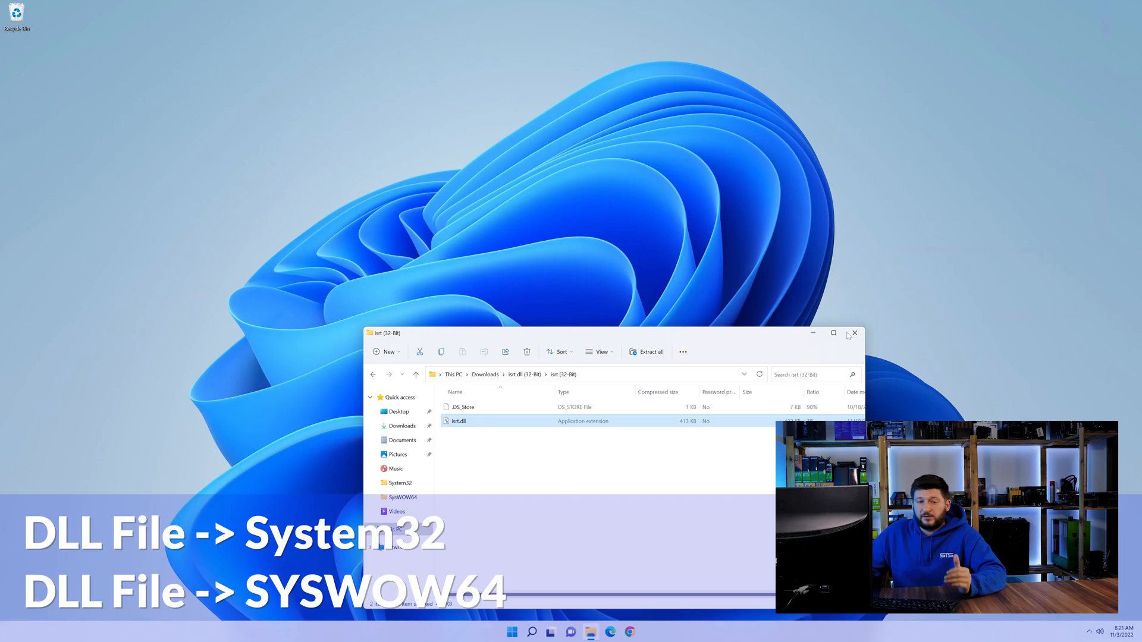
Step: Close the extracted isrt (32-Bit) Explorer window, leaving a bare desktop
left_click(855, 333)
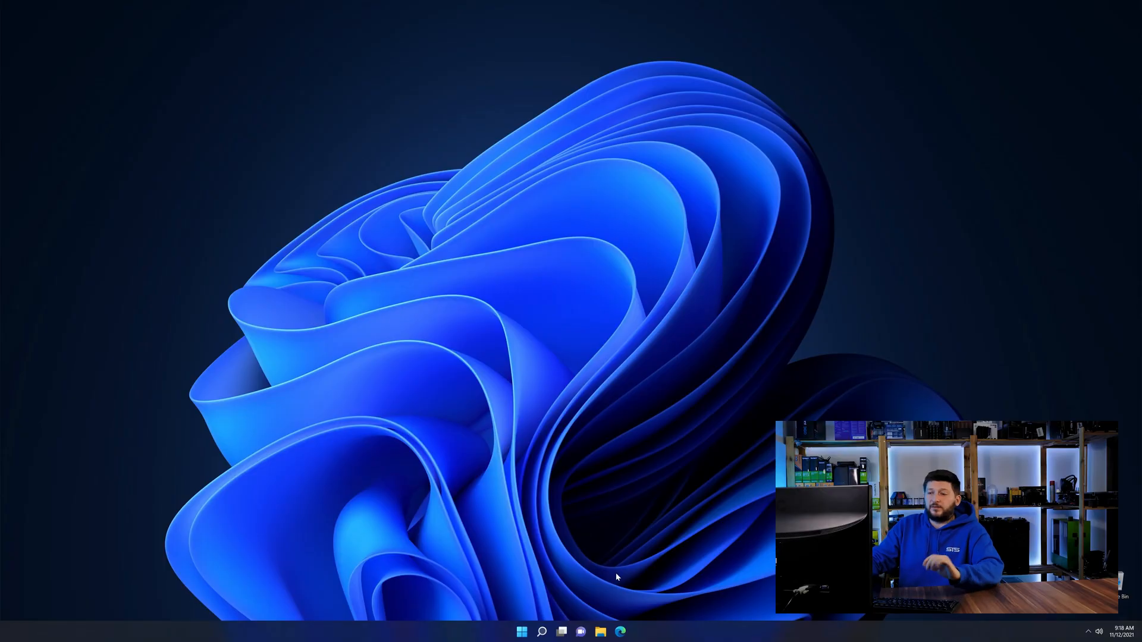
Step: Bring up the Visual C++ Redistributable 2019 page and scroll to its download buttons
left_click(620, 632)
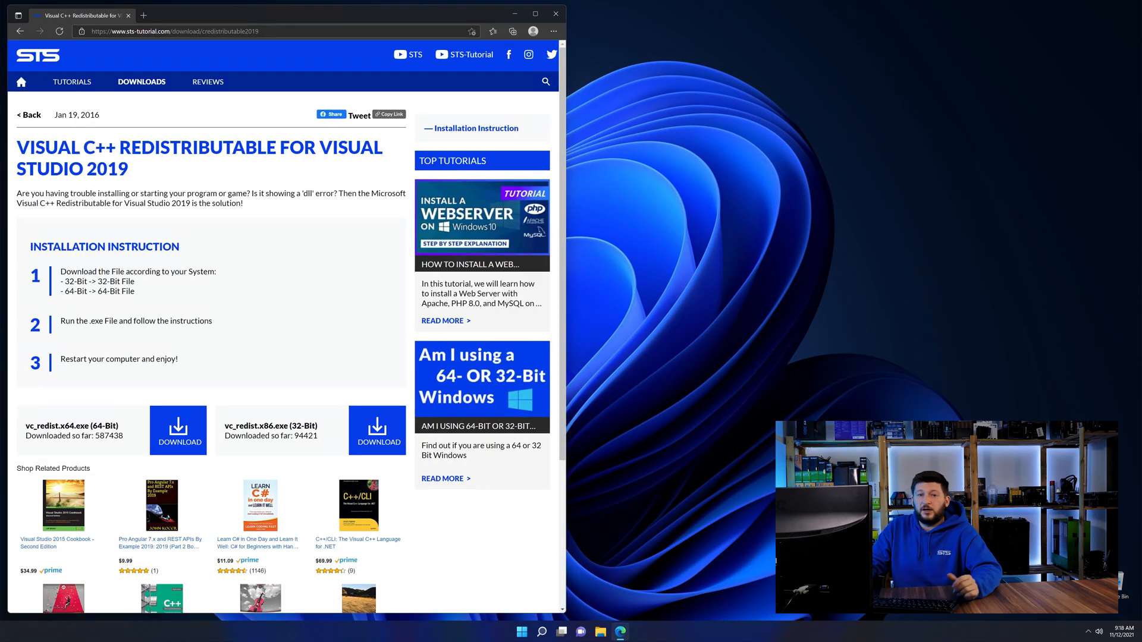
scroll("down", 3)
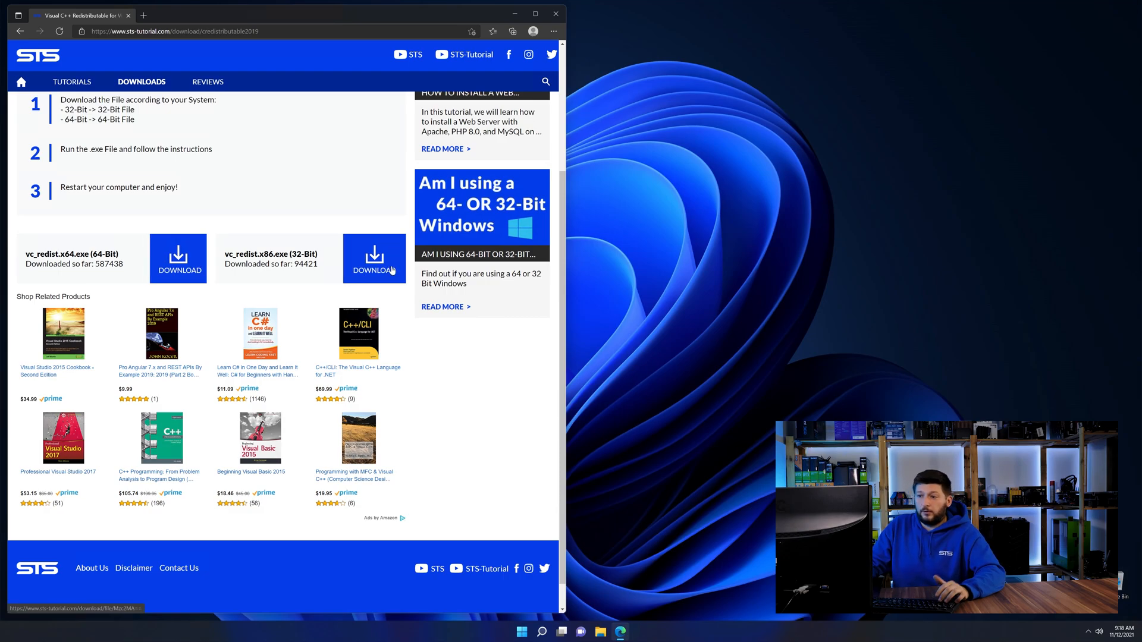
scroll("down", 3)
type("system")
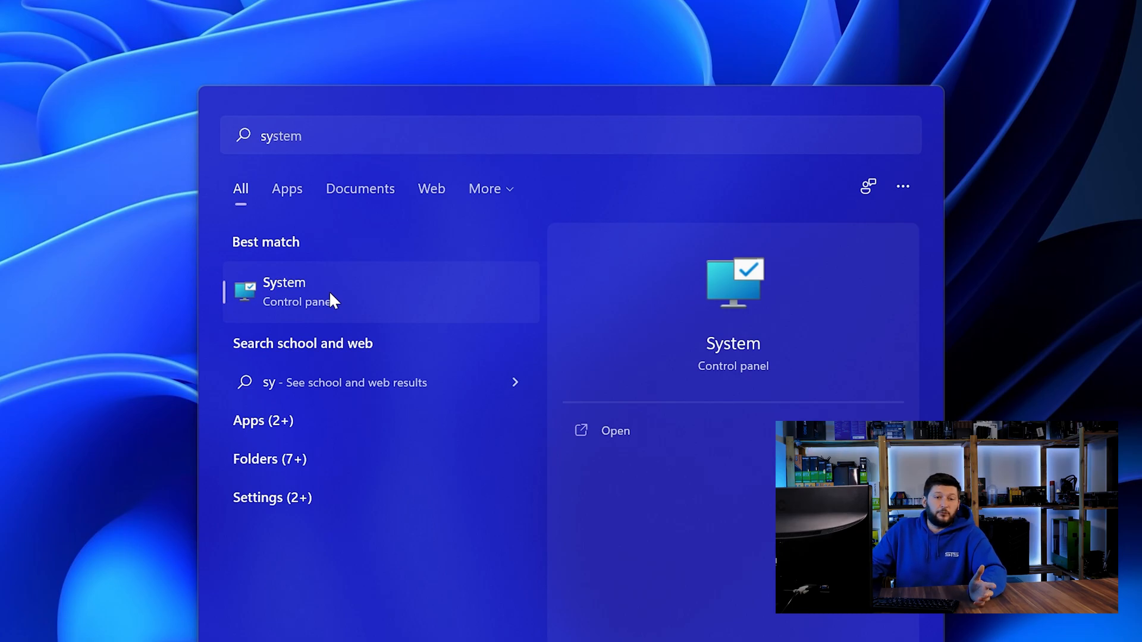
Step: Open System About from the 'system' search and confirm a 64-bit operating system
left_click(284, 292)
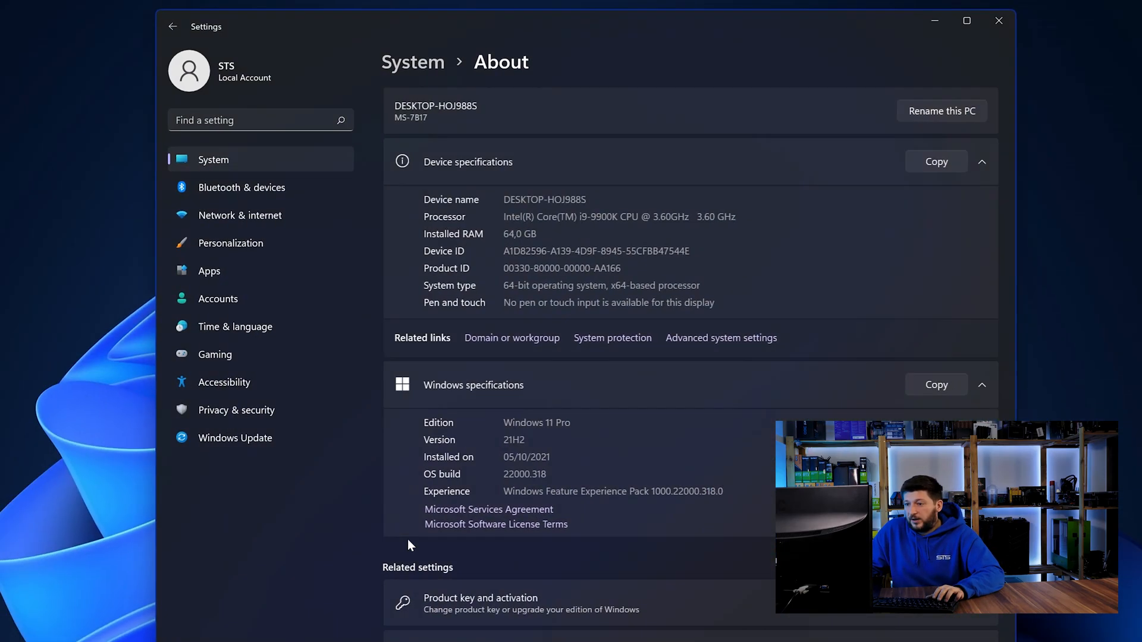
mouse_move(489, 258)
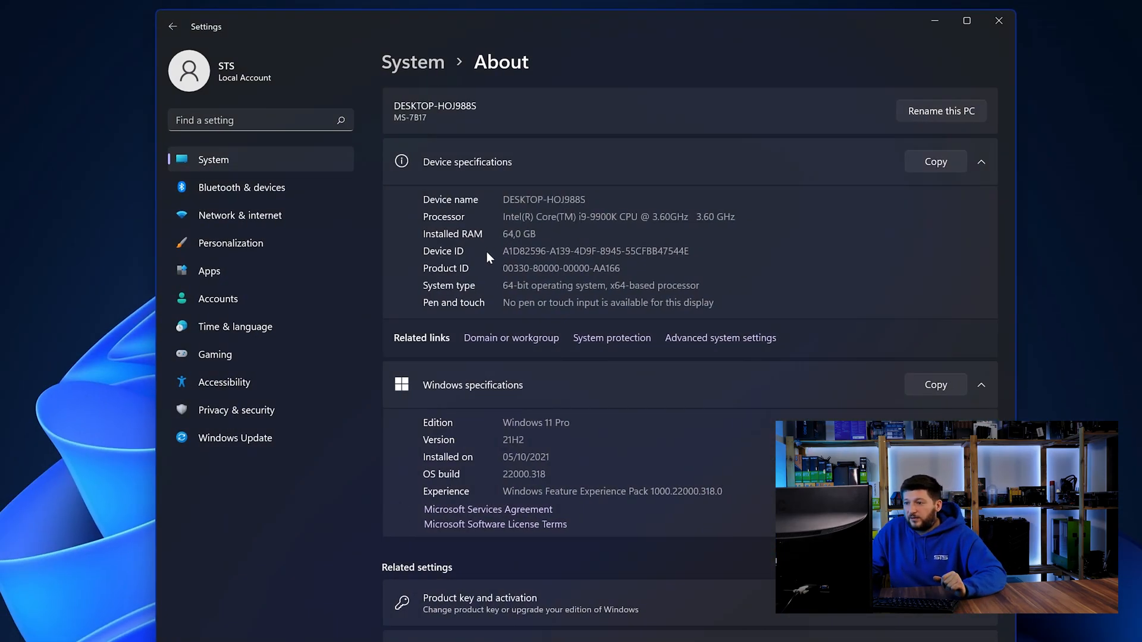
double_click(509, 286)
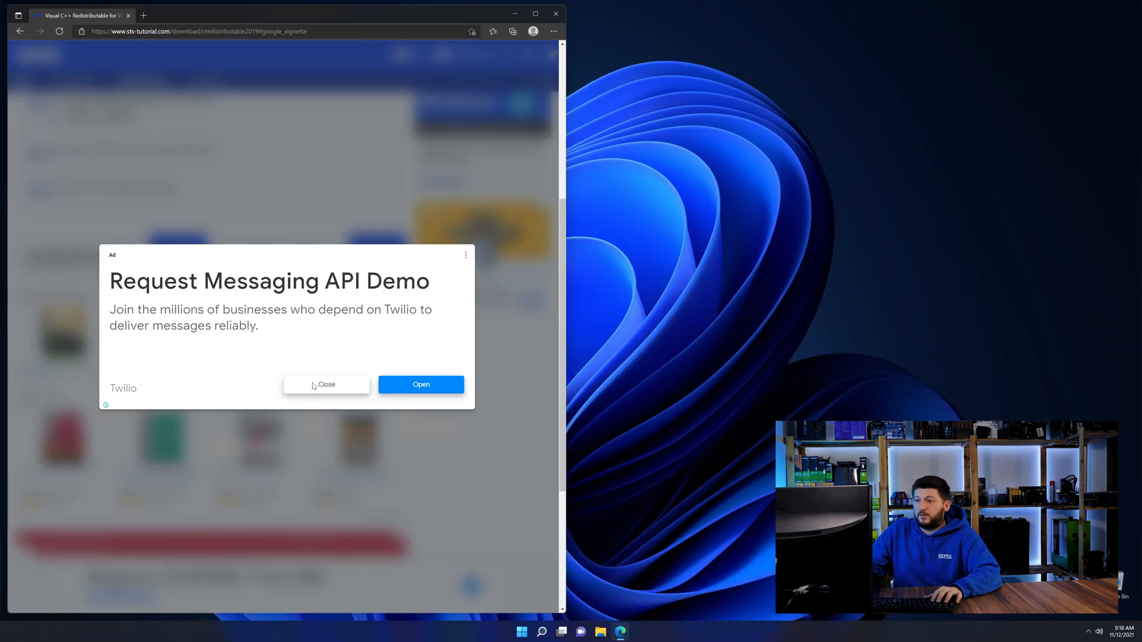
Step: Dismiss the ad popup and run the downloaded vc_redist.x64.exe
left_click(326, 384)
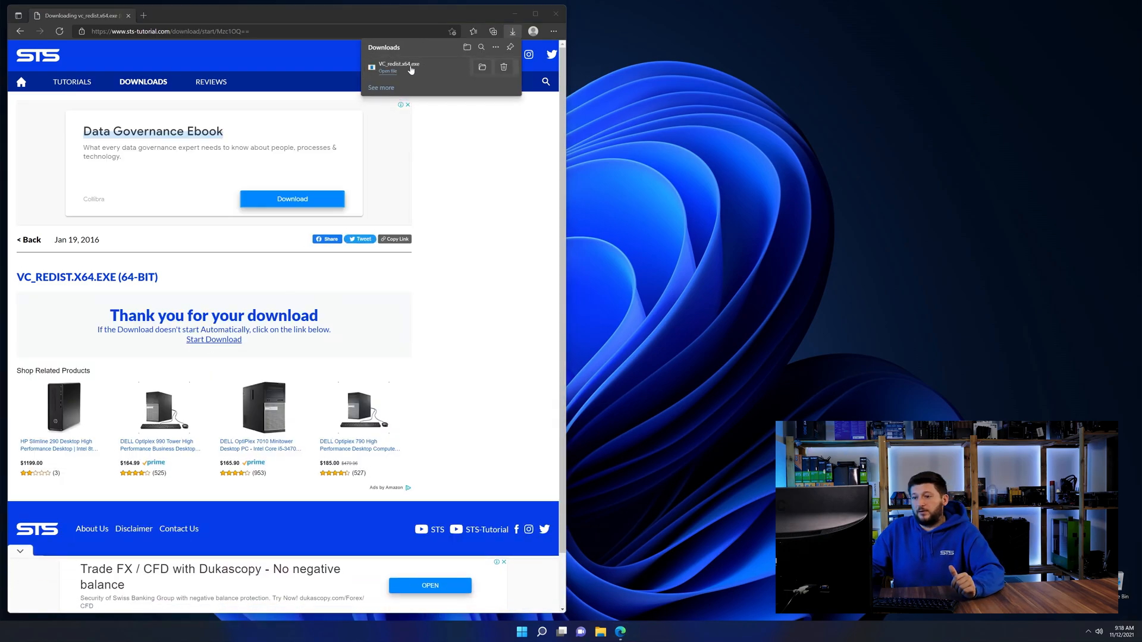
left_click(388, 71)
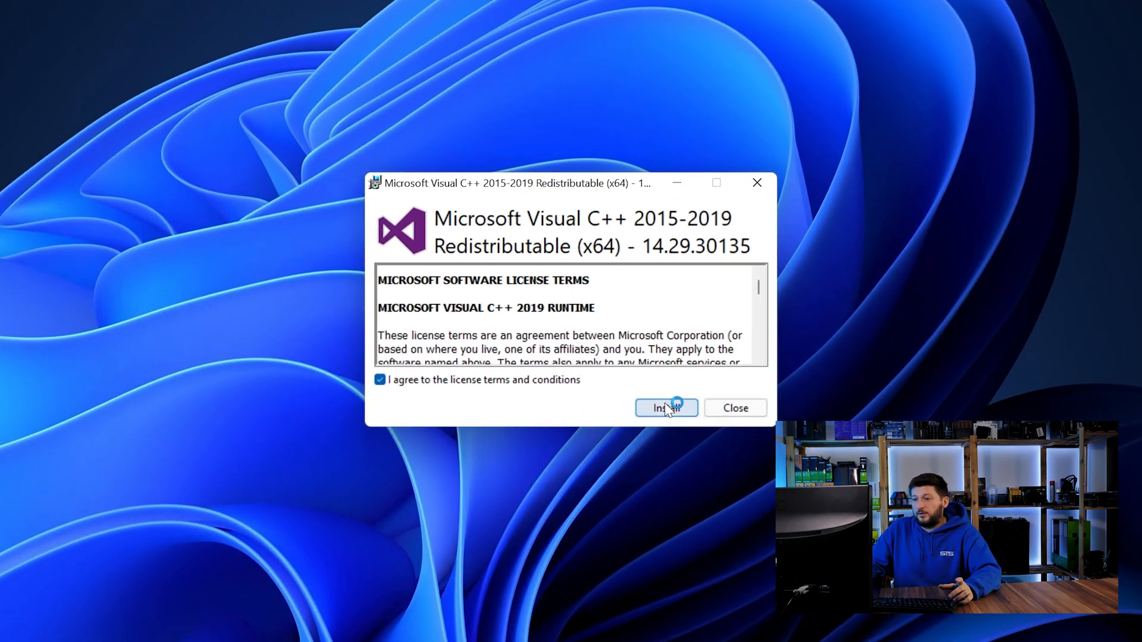
Step: Start installing the Visual C++ 2015-2019 Redistributable (x64) with the license accepted
left_click(666, 408)
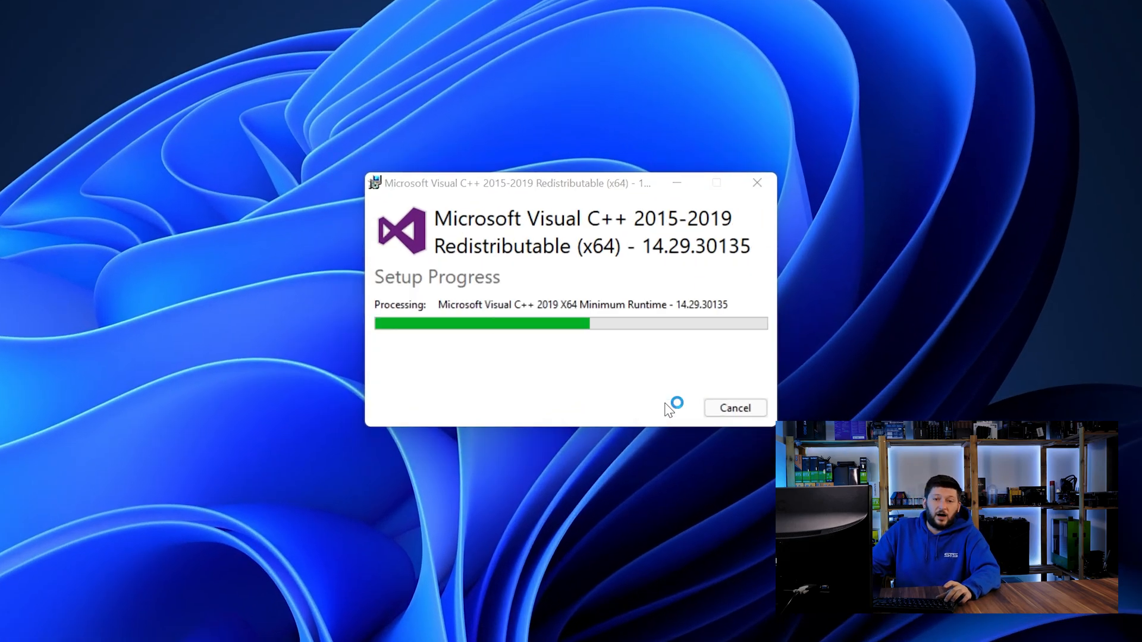
mouse_move(723, 538)
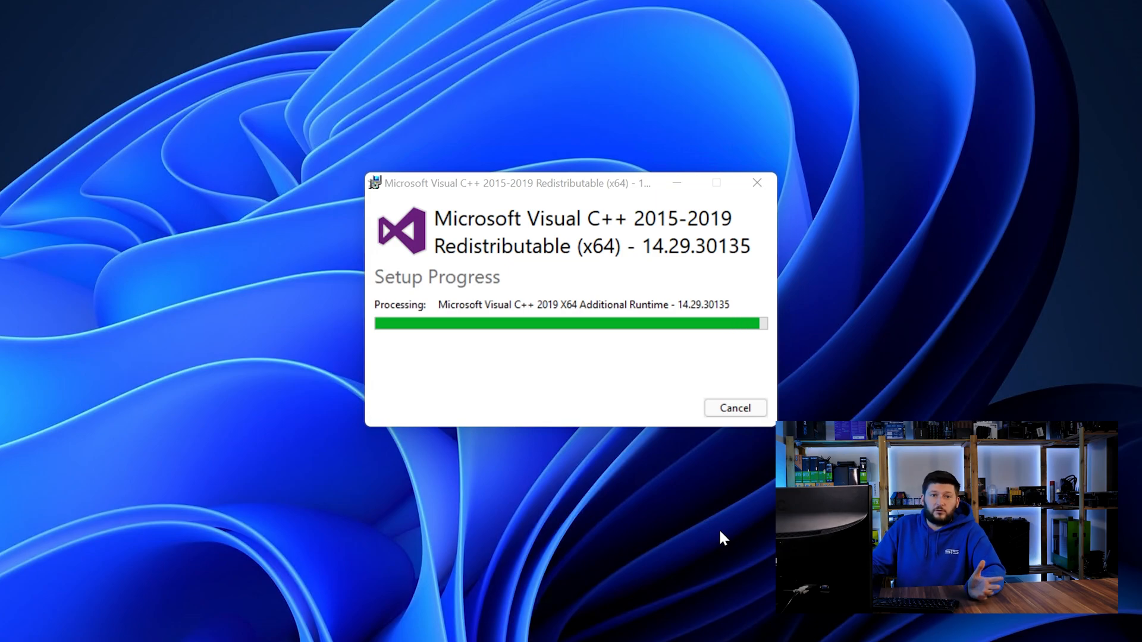